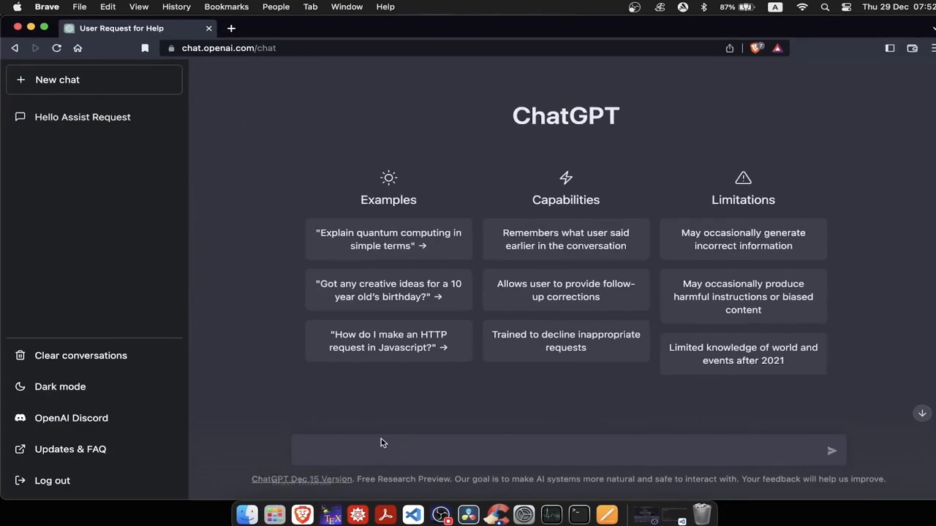
# Step: Greet ChatGPT, ask 'Write me manim code that draws a sphere', and scroll the answer
pyautogui.write('Hello')
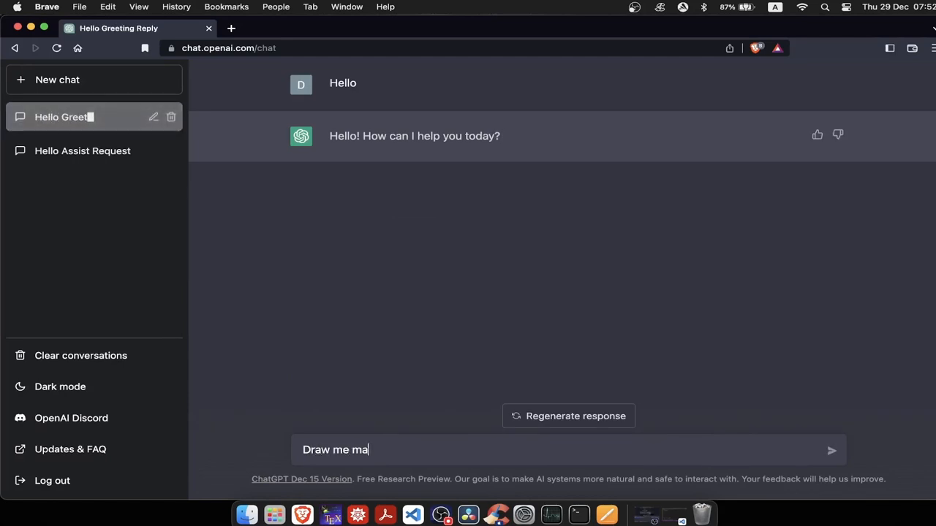
pyautogui.write('Write me manim code that draws a sphere')
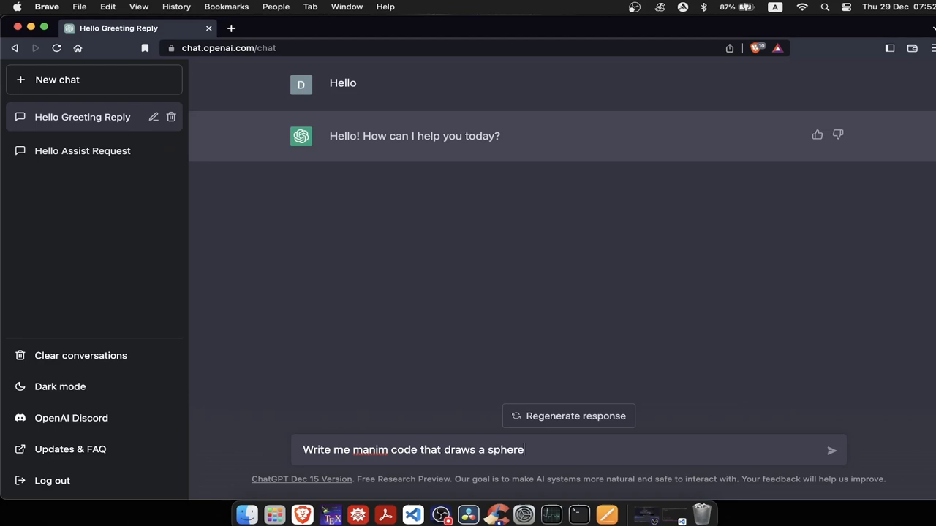
pyautogui.click(832, 450)
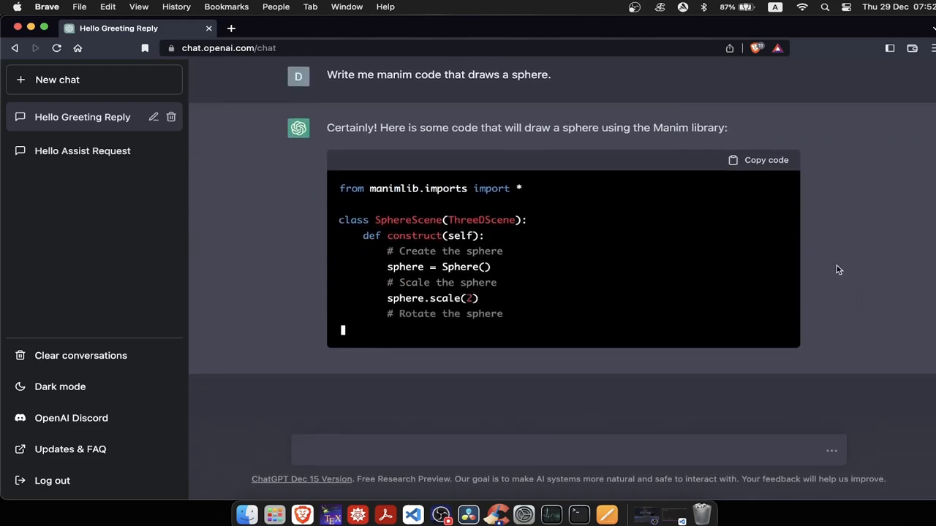
pyautogui.scroll(-3)
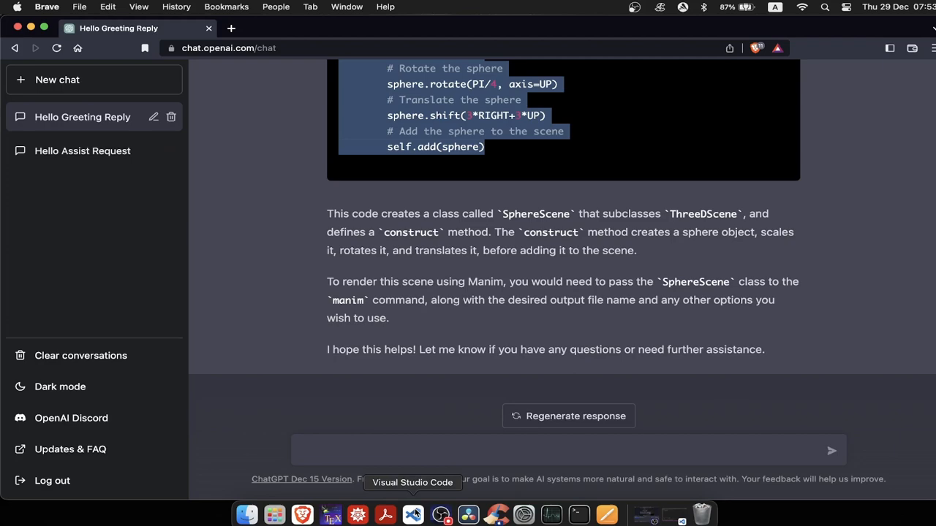
# Step: Render SphereScene with 'manim -pql scene.py', rerender using self.play(Write(sphere)), then close the video
pyautogui.click(412, 516)
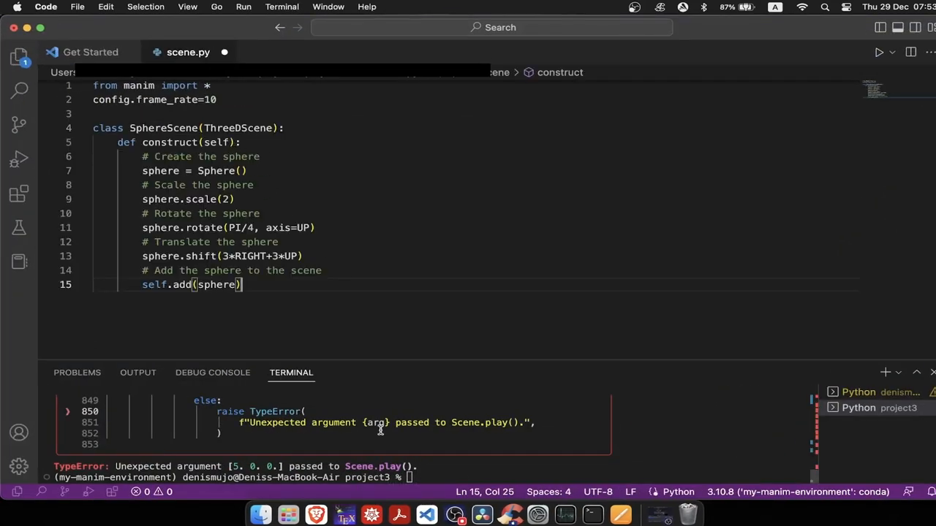
pyautogui.write('manim -pql scene.py')
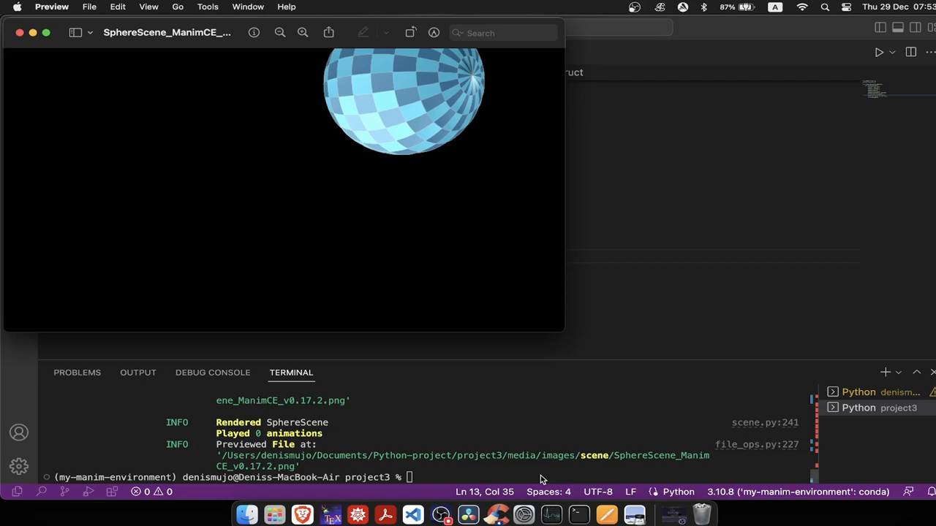
pyautogui.moveTo(348, 147)
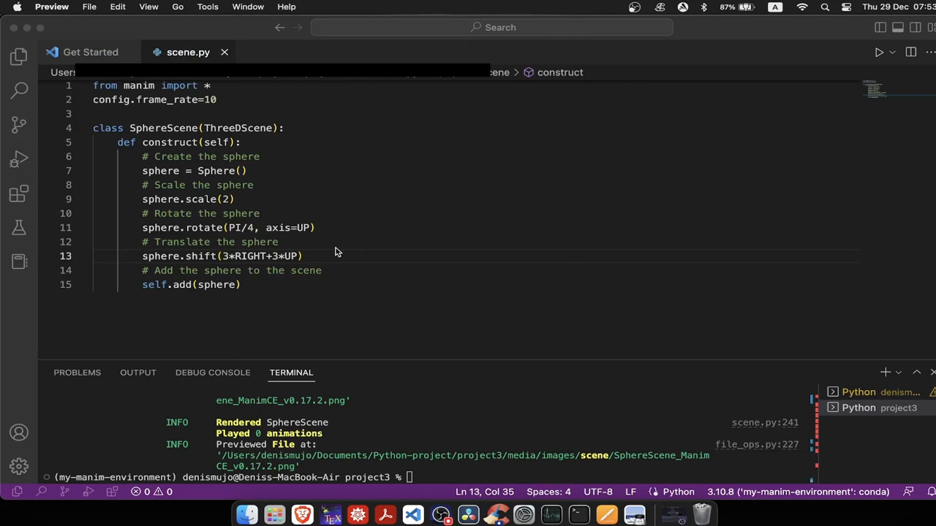
pyautogui.moveTo(195, 289)
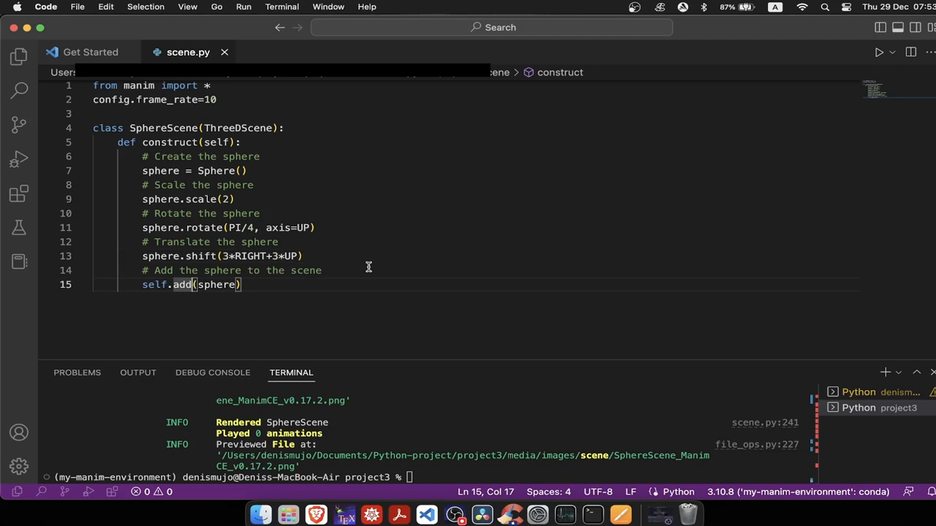
pyautogui.write('play')
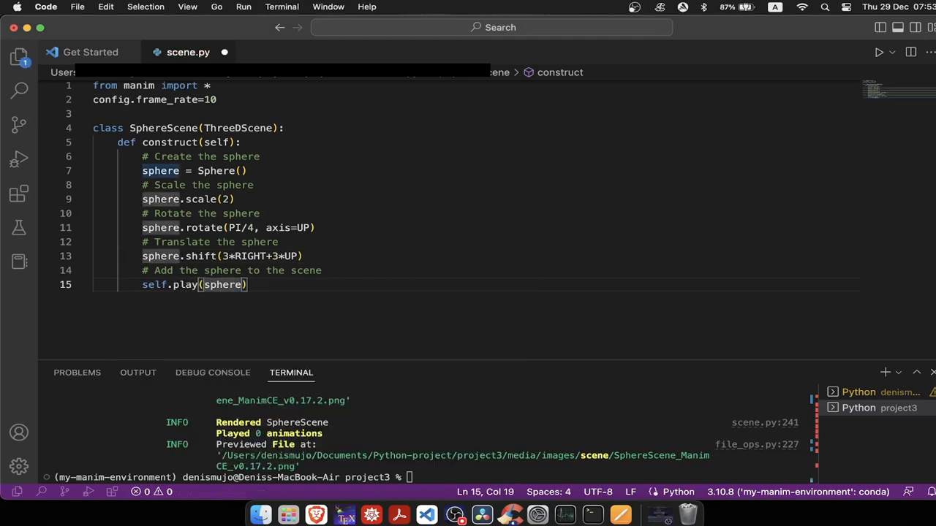
pyautogui.write('Write(')
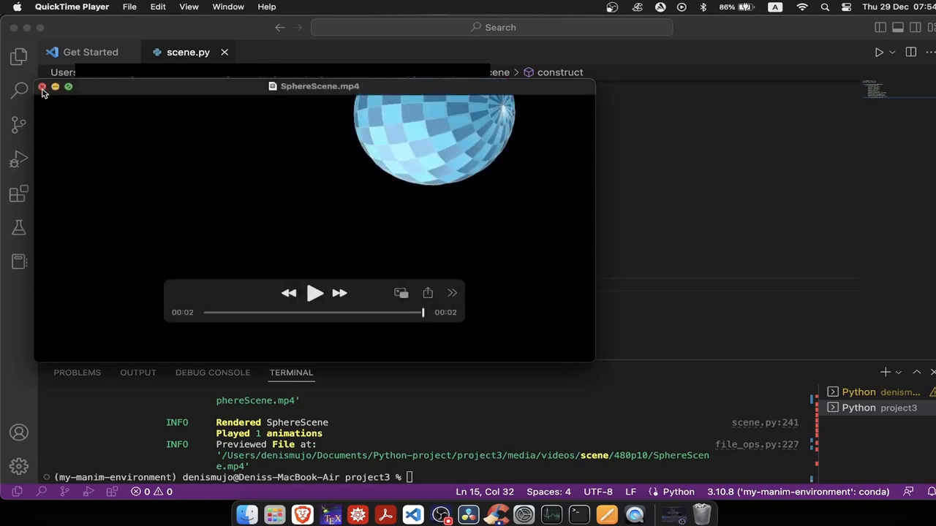
pyautogui.click(42, 87)
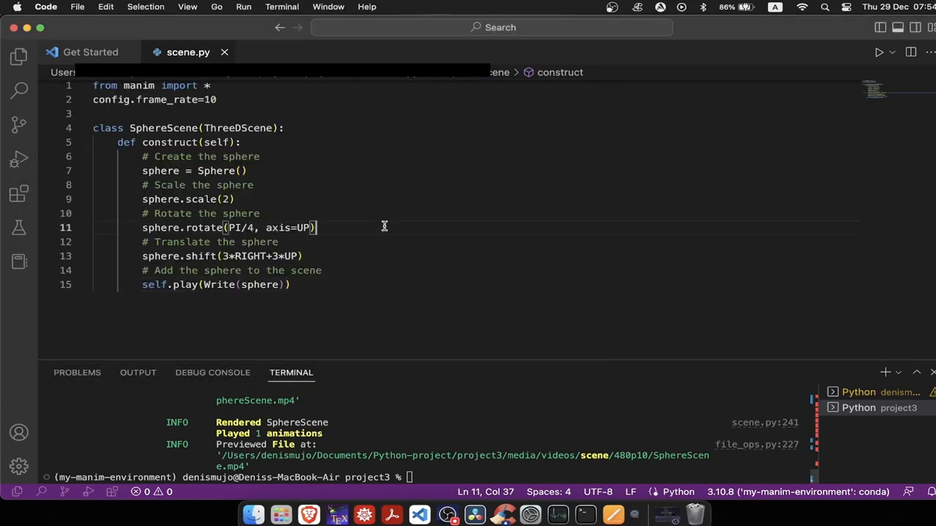
pyautogui.moveTo(316, 516)
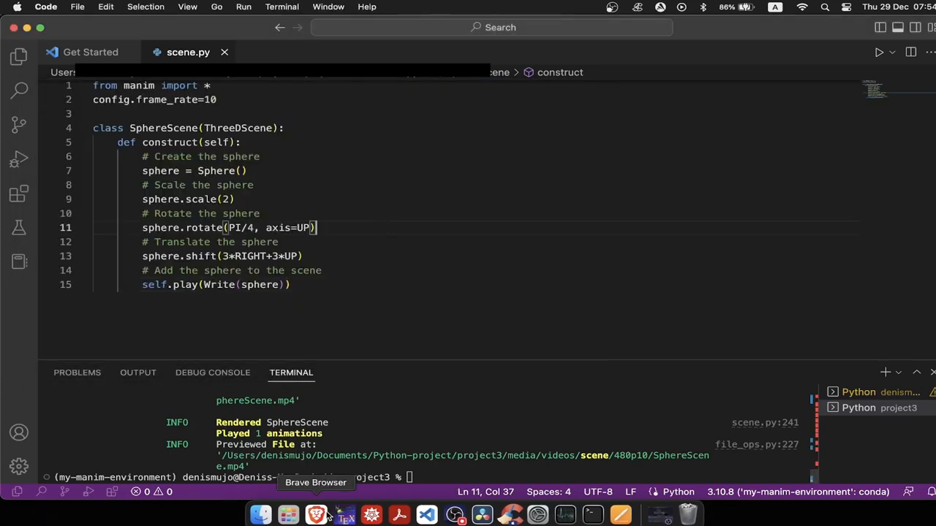
# Step: Request circle-drawing Manim code from ChatGPT, paste it into scene.py, and run 'manim -pql scene.py'
pyautogui.click(316, 515)
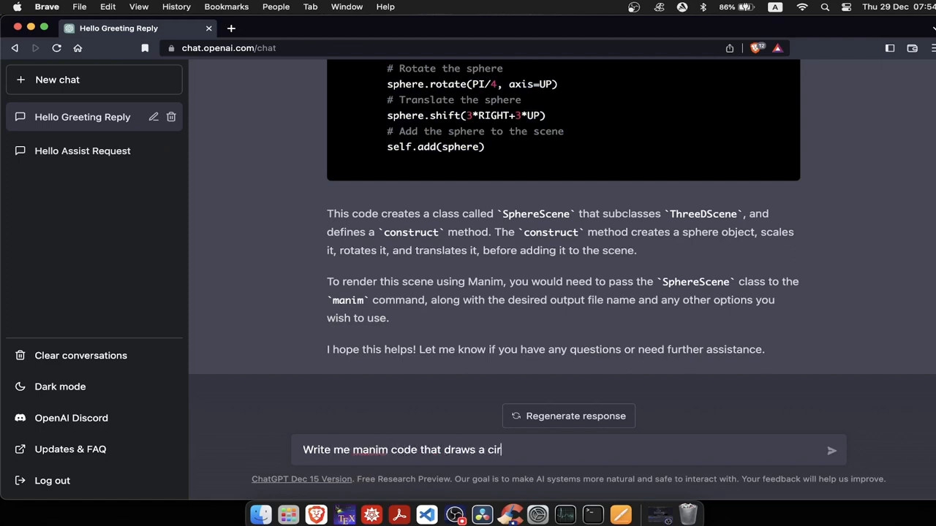
pyautogui.click(831, 450)
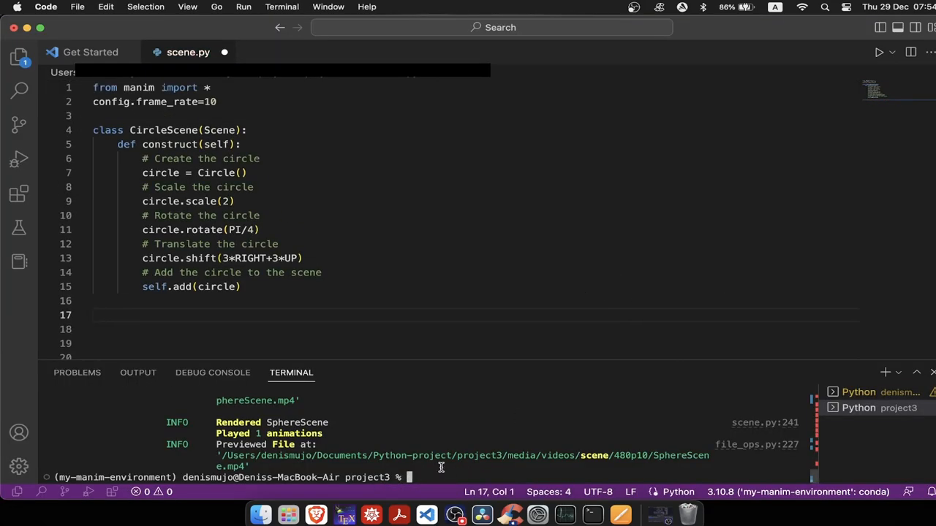
pyautogui.write('manim -pql scene.py')
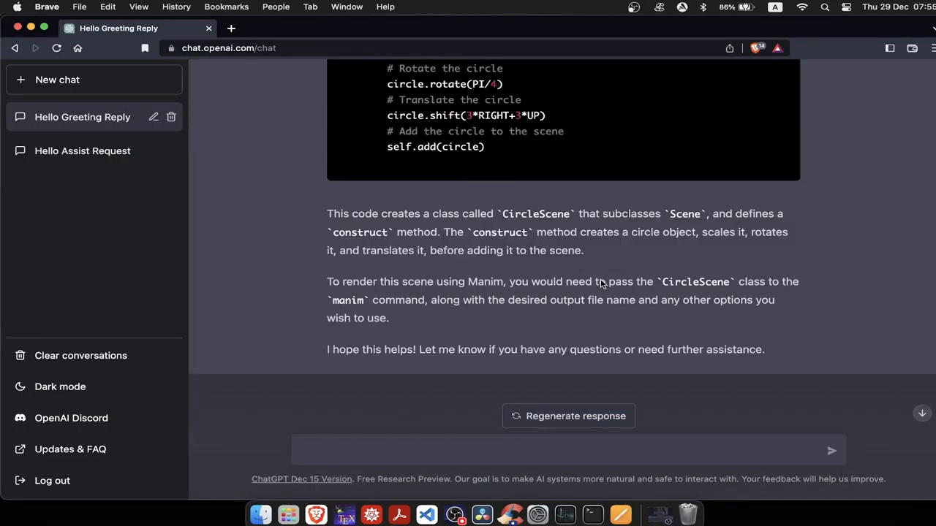
# Step: Request circle-to-triangle Manim code and play the rendered CircleToTriangleScene video in QuickTime
pyautogui.write('Write me ma')
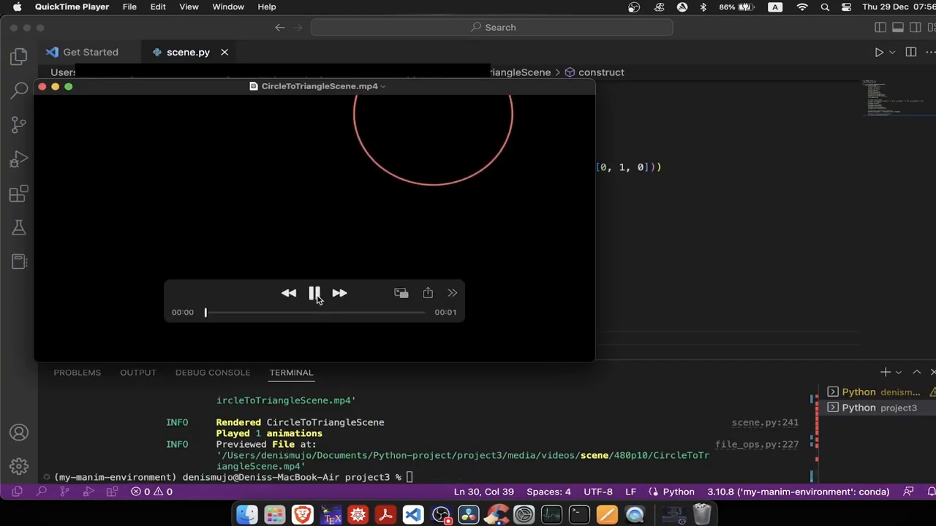
pyautogui.click(315, 293)
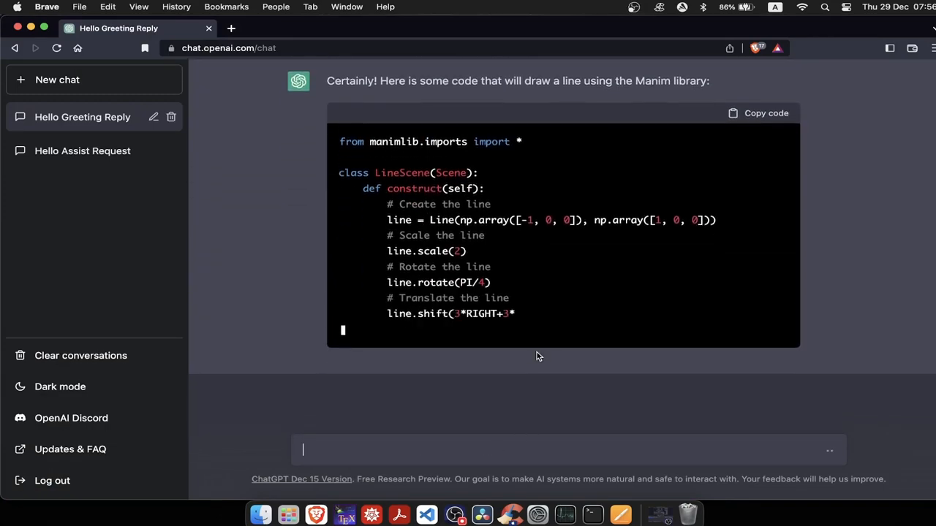
# Step: Render LineScene with 'manim -pql scene.py', then fetch LineToCircleScene code and render it
pyautogui.scroll(-3)
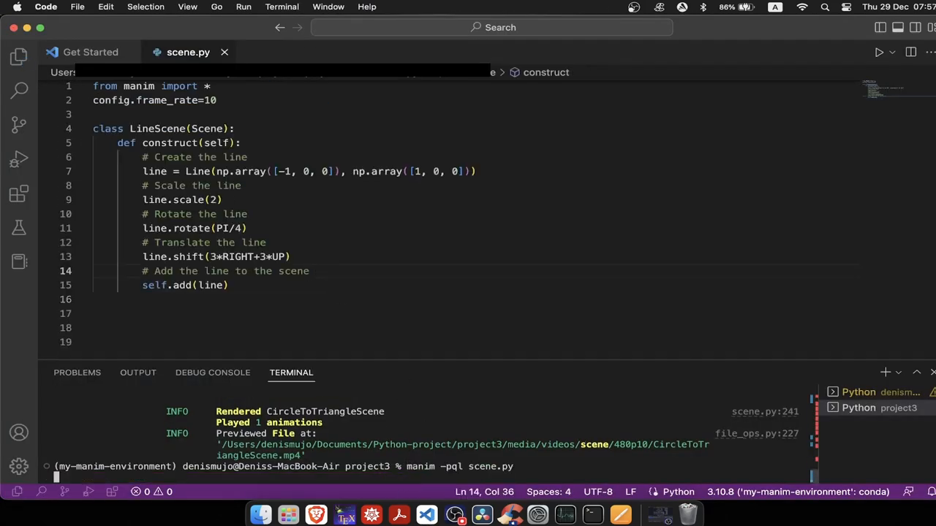
pyautogui.press('Return')
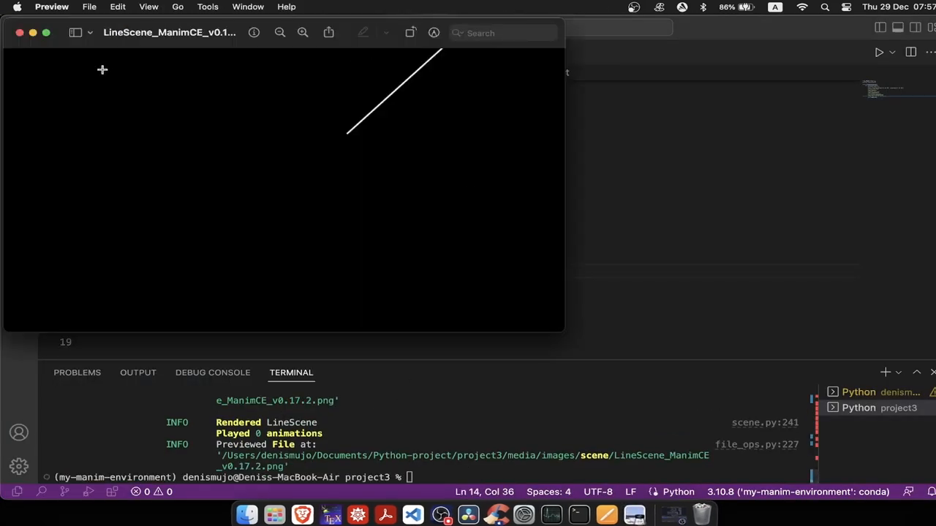
pyautogui.moveTo(20, 33)
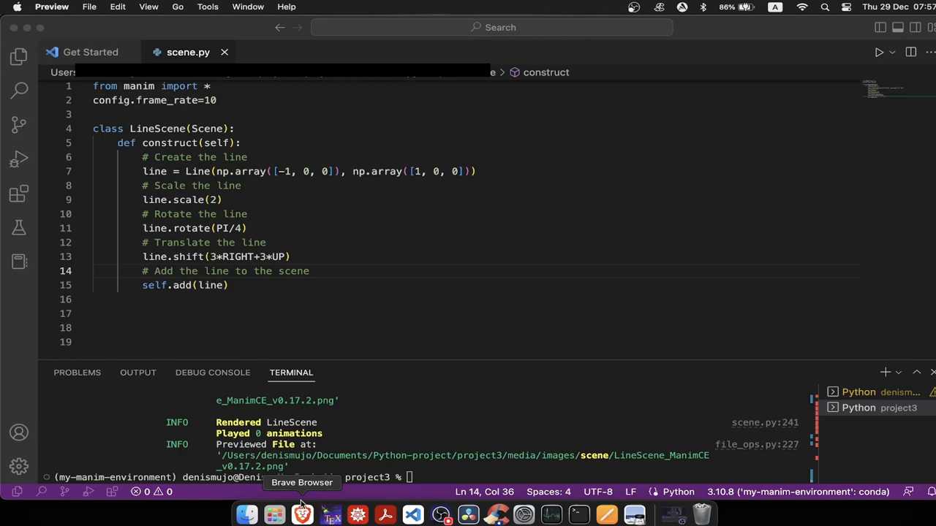
pyautogui.click(302, 516)
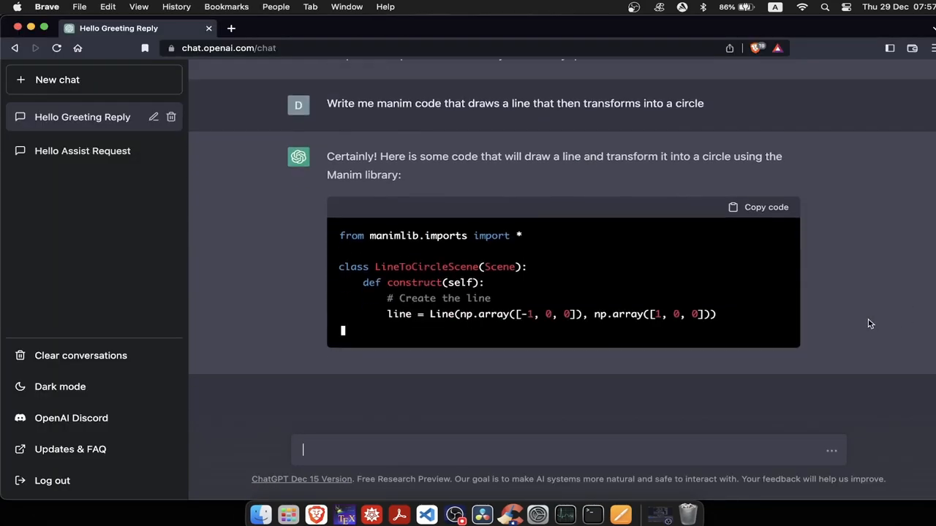
pyautogui.scroll(-3)
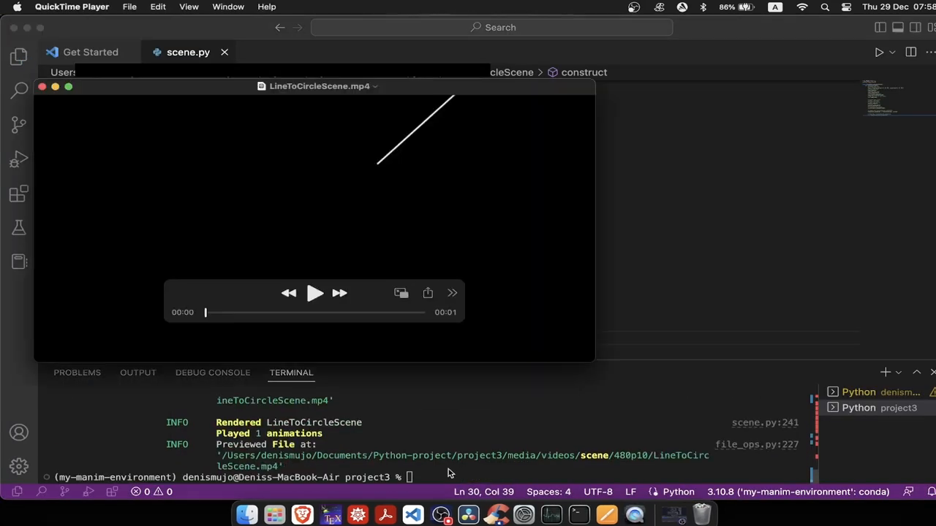
pyautogui.click(315, 293)
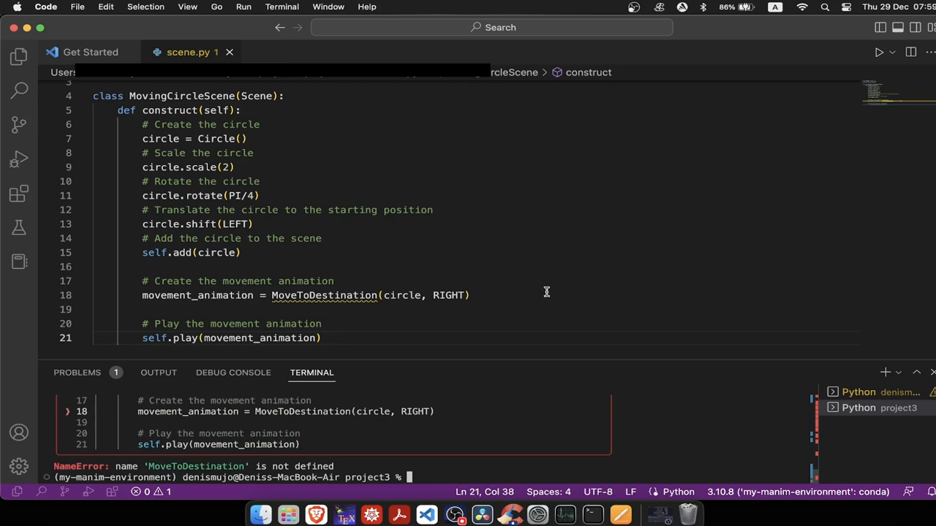
pyautogui.moveTo(474, 289)
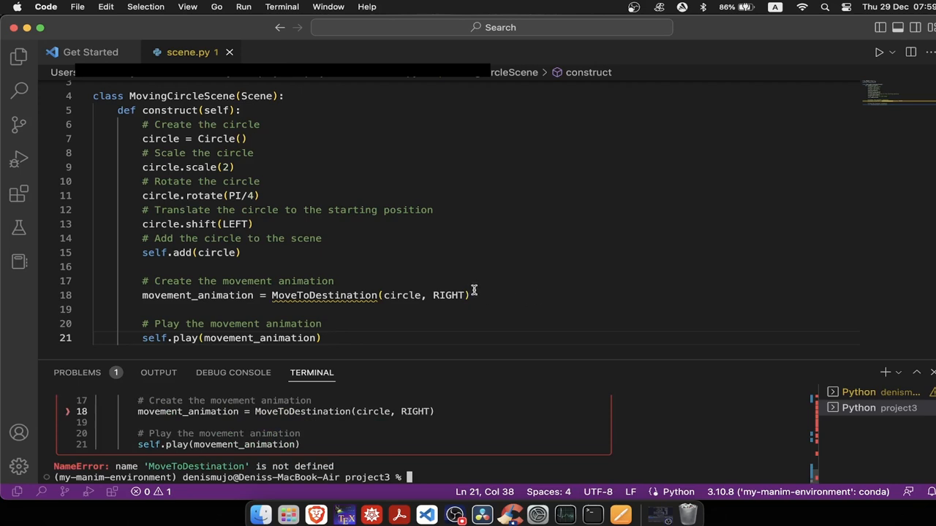
pyautogui.moveTo(295, 312)
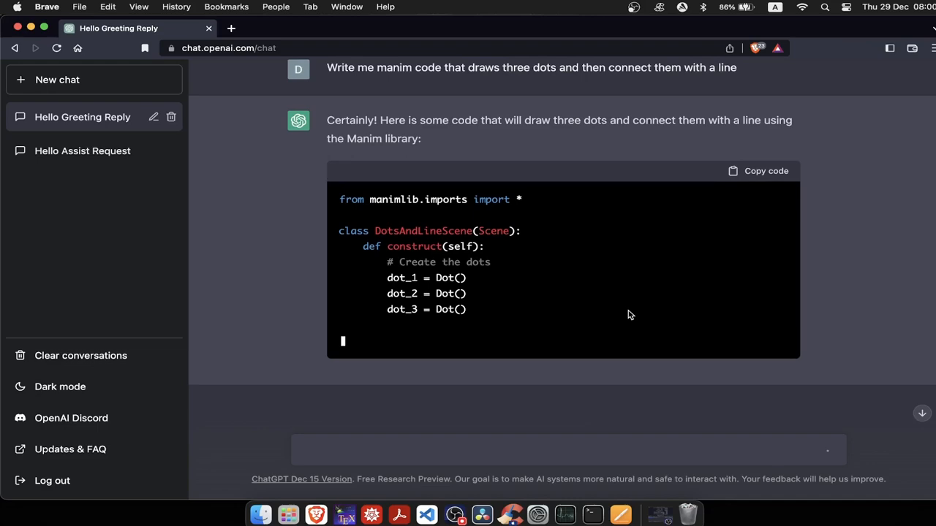
# Step: Scroll to view the rendered DotsAndLineScene image of three dots, two joined by a line
pyautogui.scroll(-3)
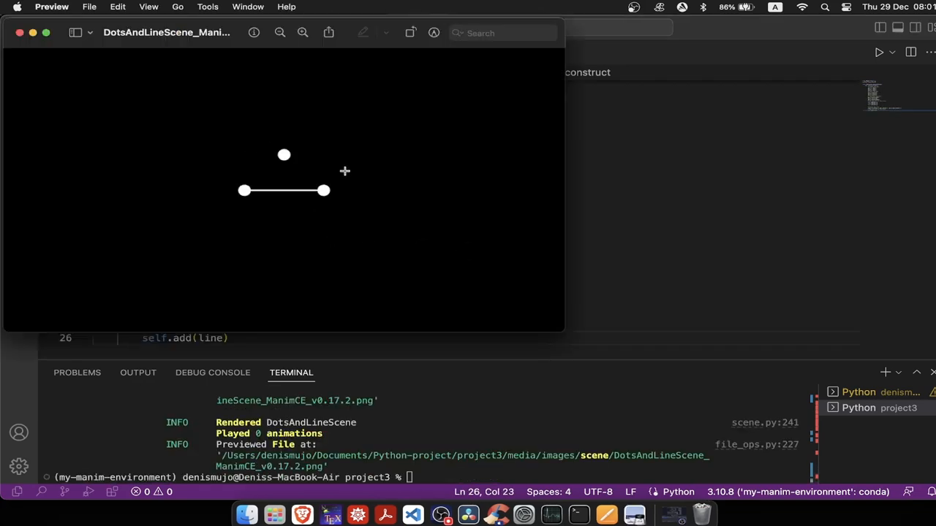
pyautogui.moveTo(94, 137)
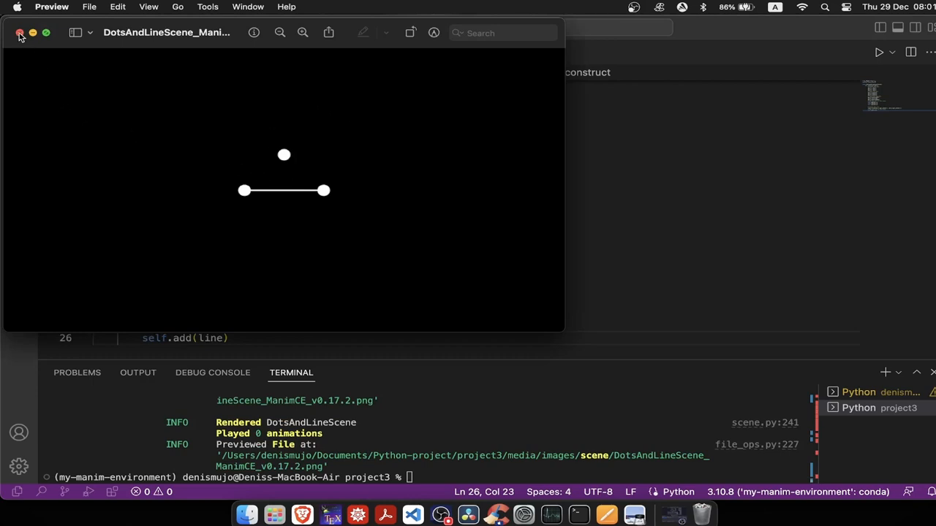
# Step: Close the dots preview and ask ChatGPT 'Say hello to the viewers', reading its reply
pyautogui.click(19, 32)
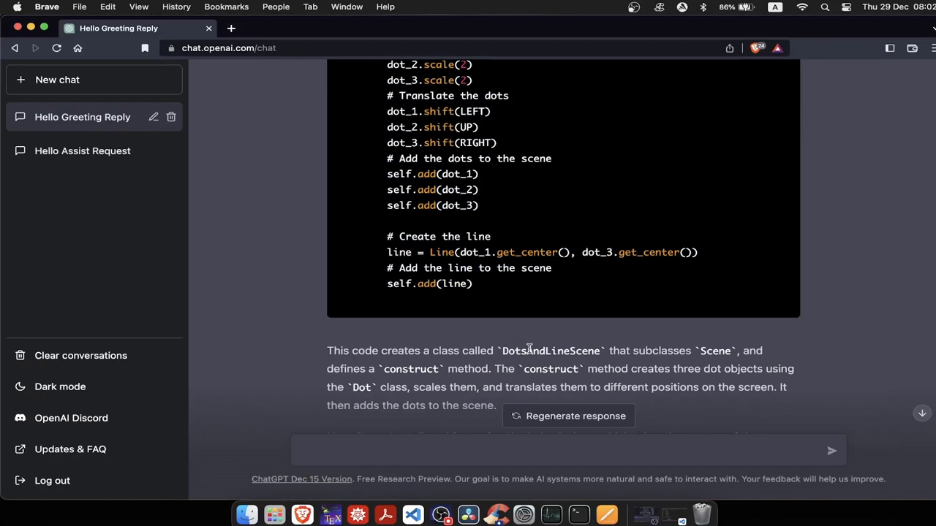
pyautogui.write('Say hello to the viewers')
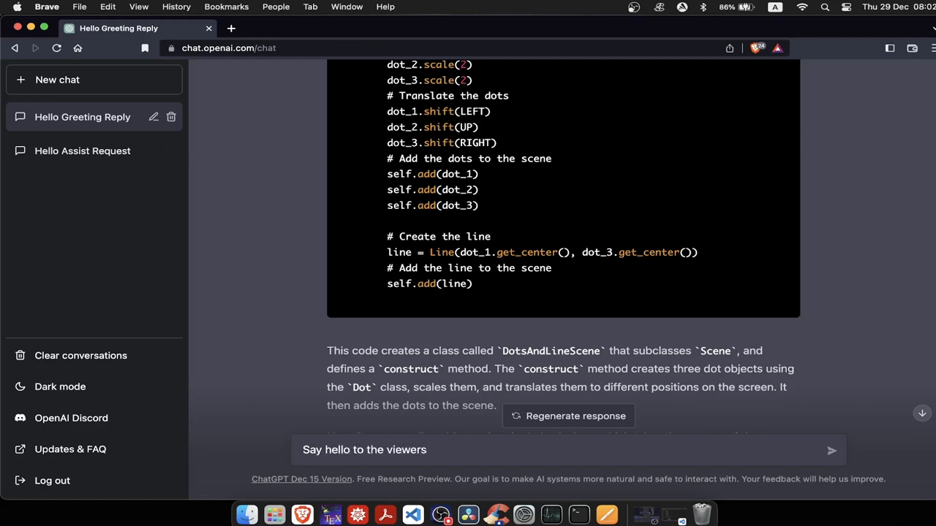
pyautogui.click(832, 449)
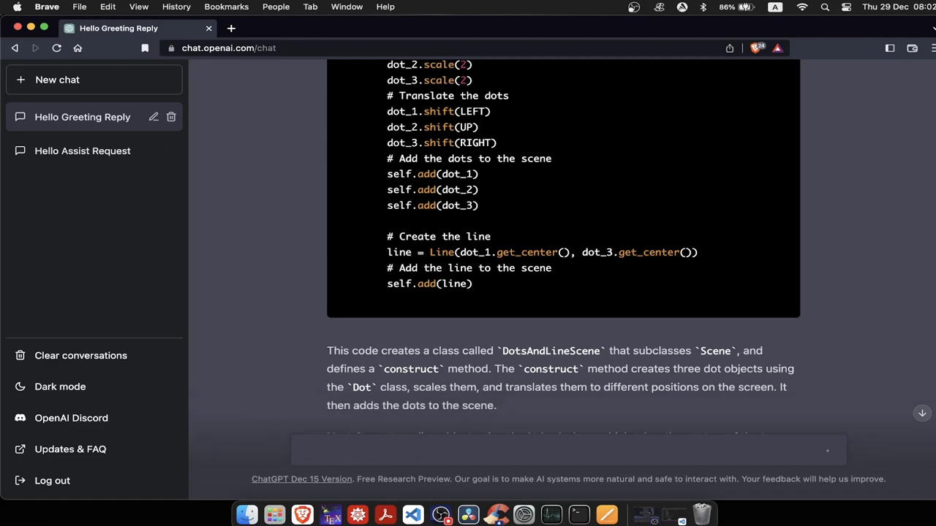
pyautogui.scroll(-3)
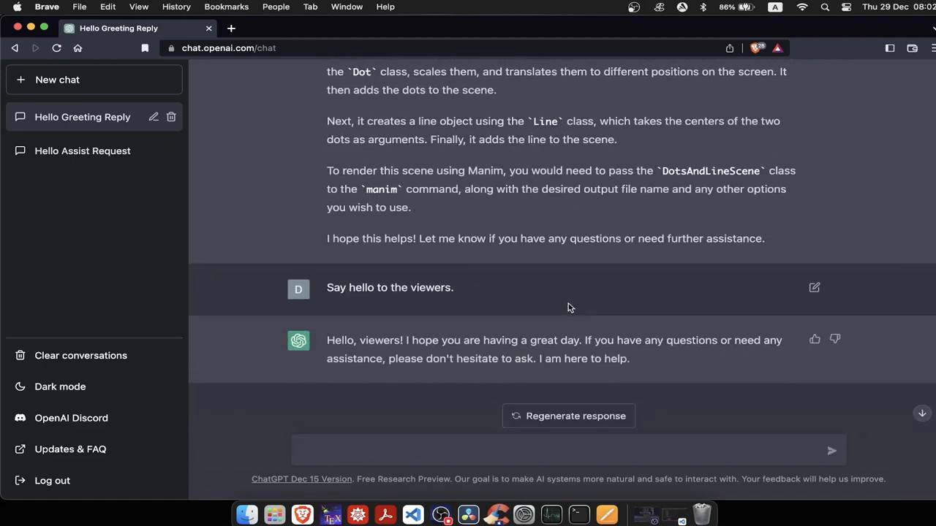
pyautogui.moveTo(550, 307)
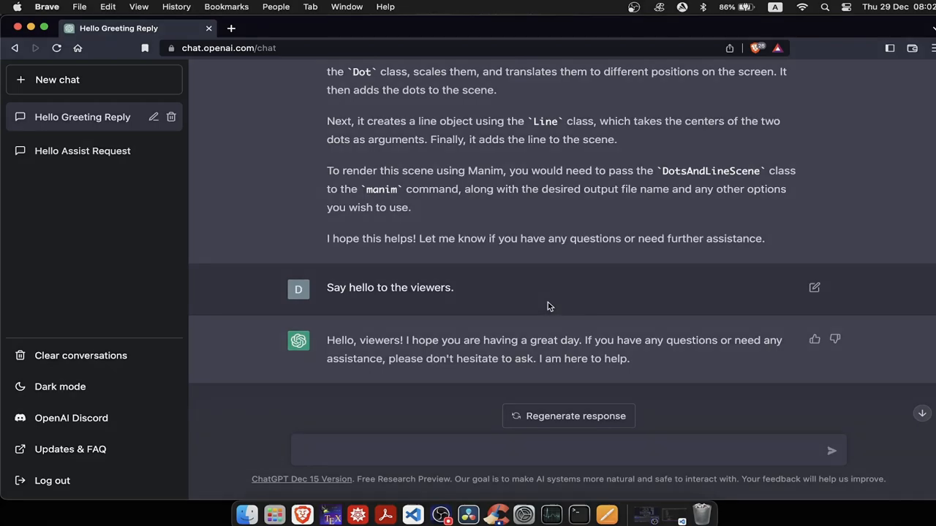